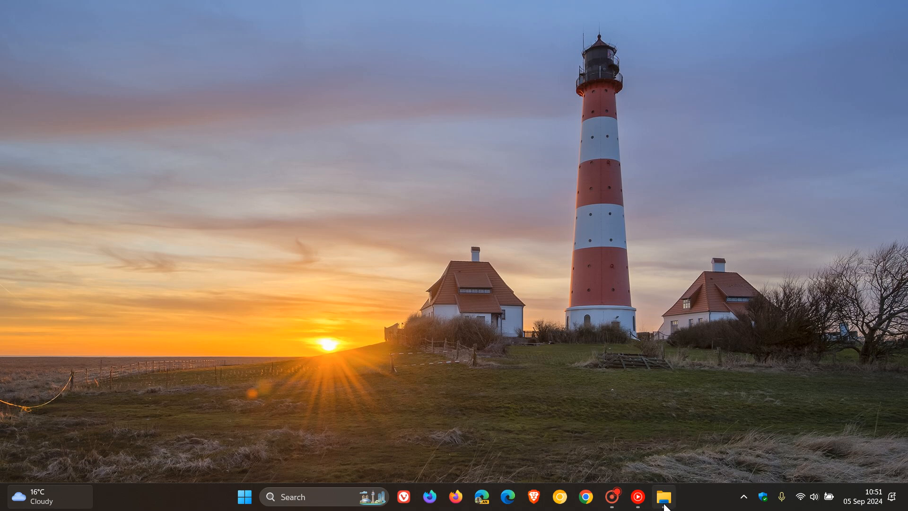
# Open Downloads in File Explorer and bring up the IMG photo's context menu
pyautogui.click(664, 496)
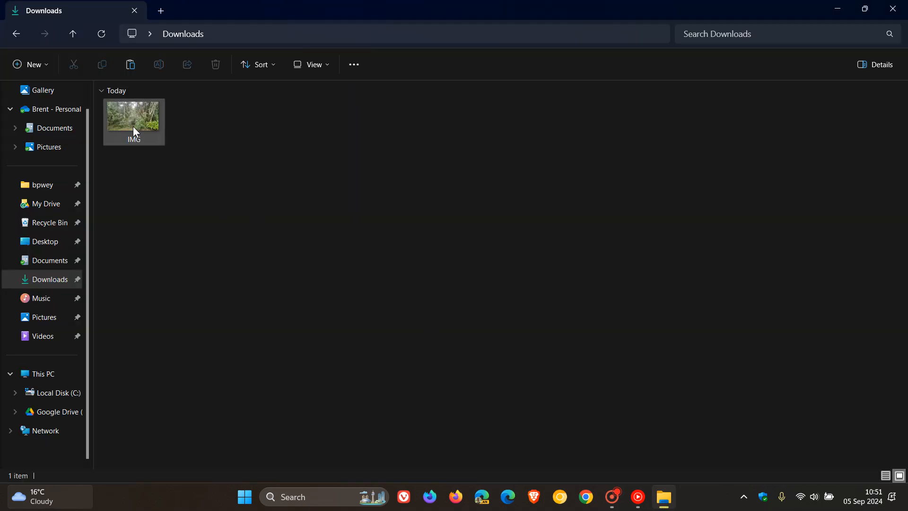
pyautogui.moveTo(135, 131)
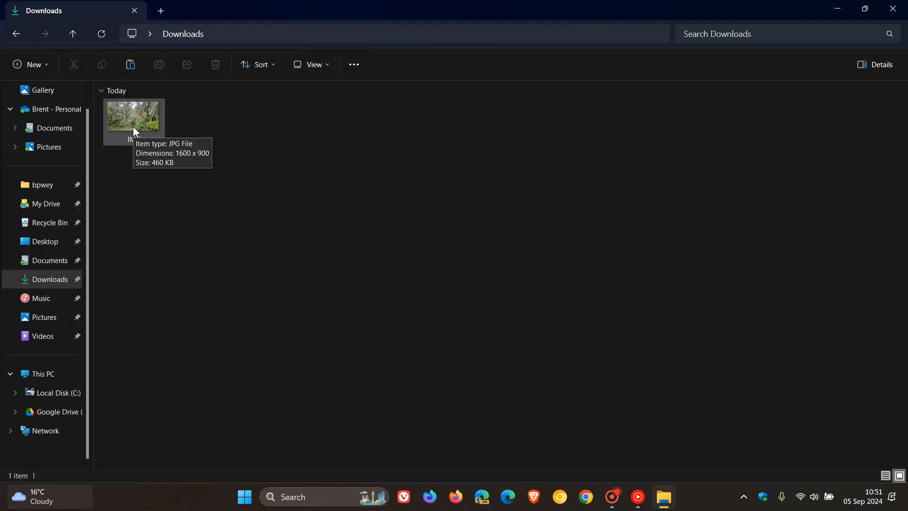
pyautogui.rightClick(134, 130)
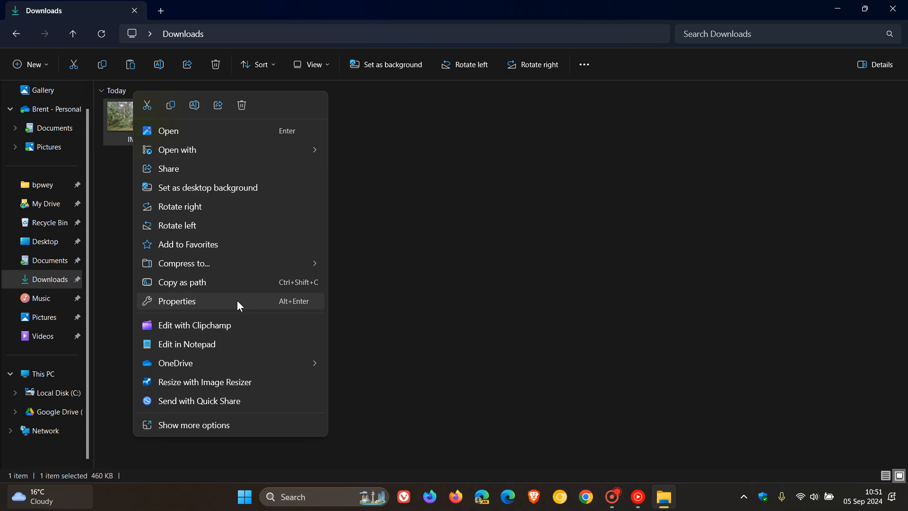
# View IMG's Details properties, showing Picasa as program name and 1600 x 900 dimensions
pyautogui.click(177, 302)
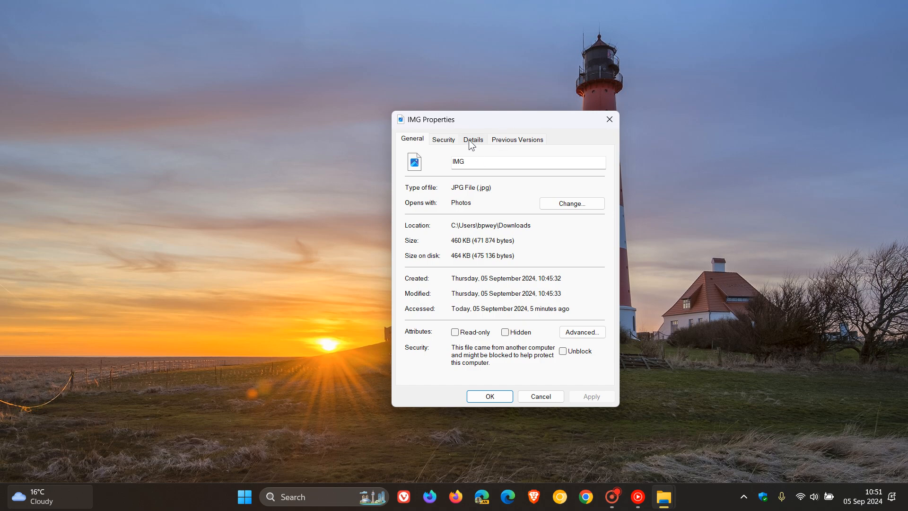
pyautogui.click(474, 139)
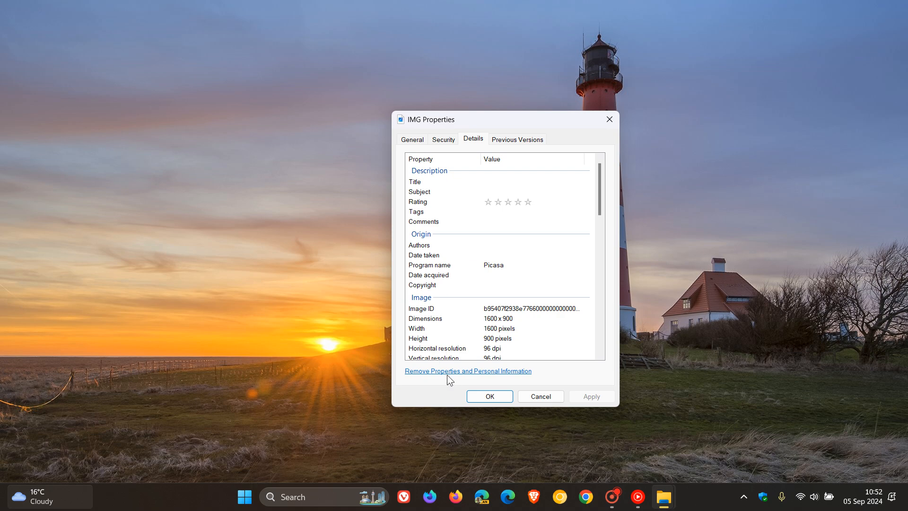
pyautogui.moveTo(450, 381)
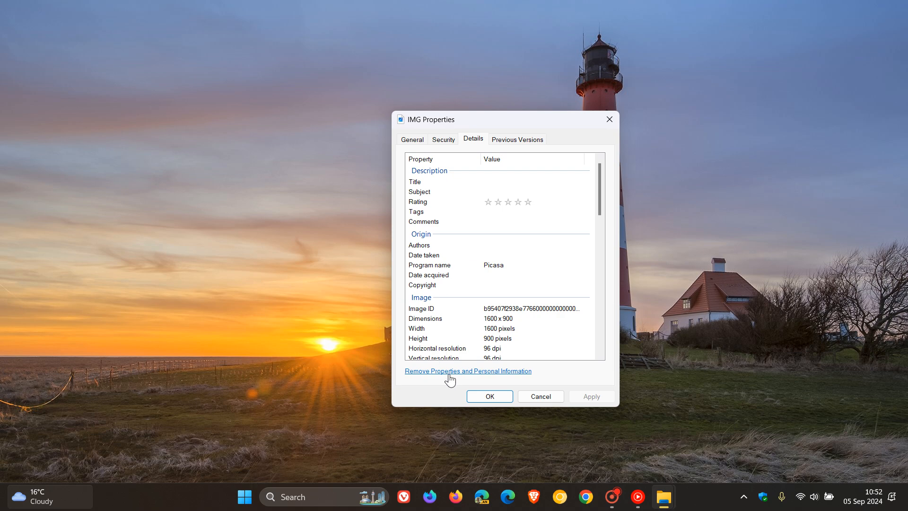
pyautogui.moveTo(450, 377)
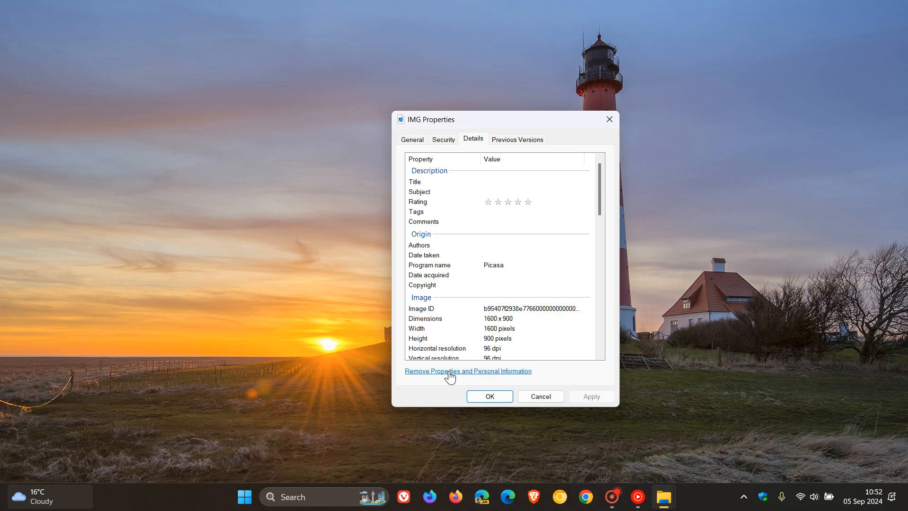
# Open Remove Properties for IMG, pick removing from this file, and browse the property list
pyautogui.click(468, 371)
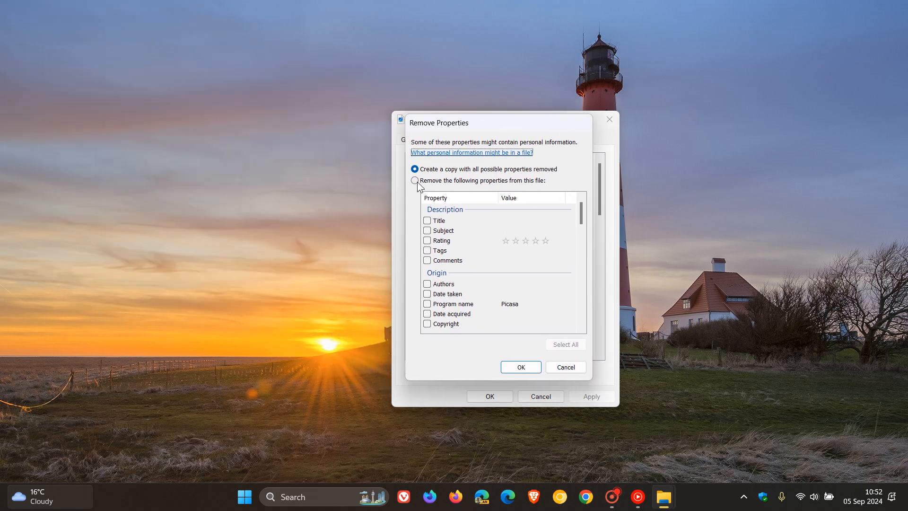
pyautogui.click(414, 180)
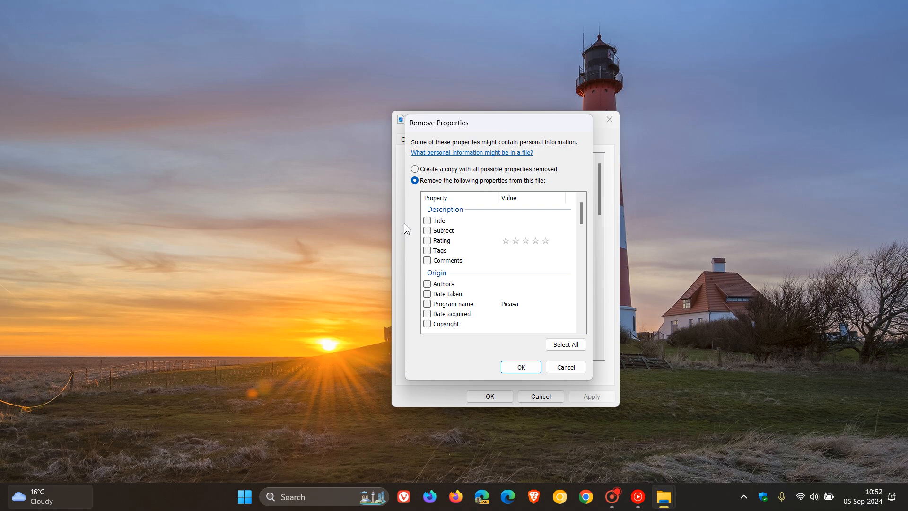
pyautogui.moveTo(506, 225)
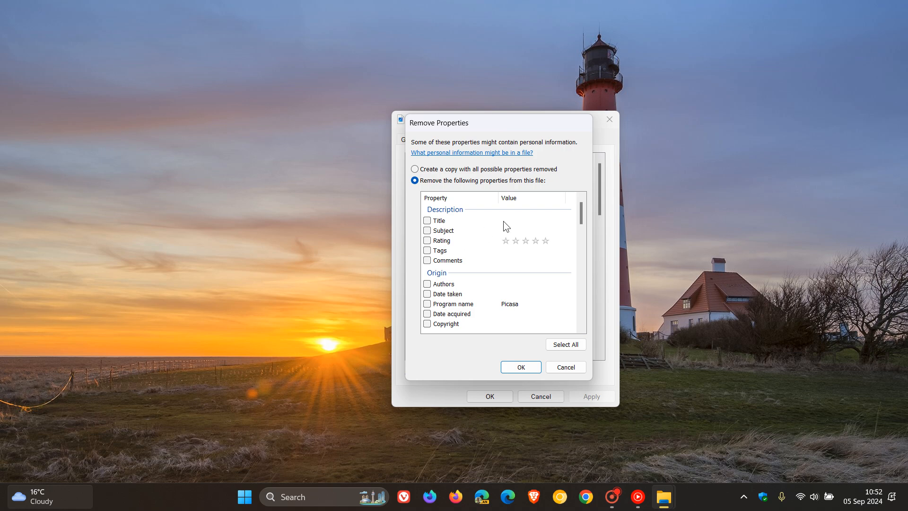
pyautogui.moveTo(458, 229)
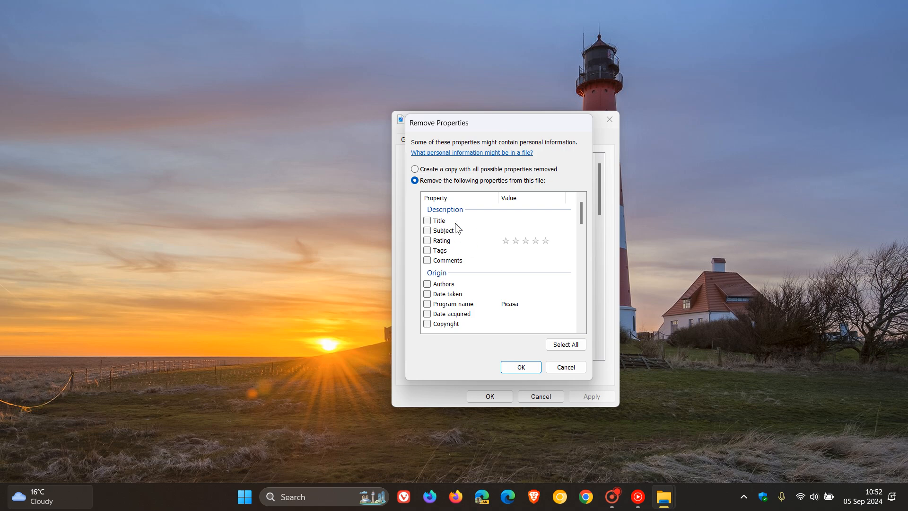
pyautogui.scroll(-3)
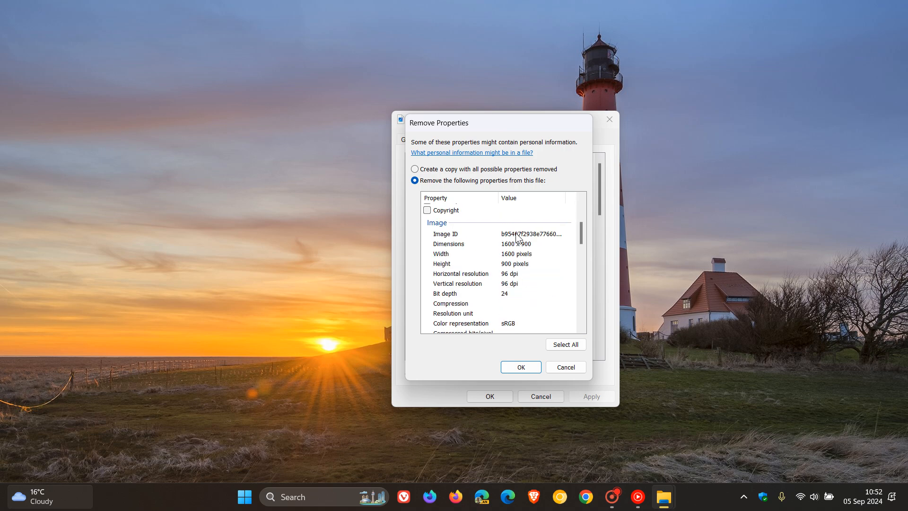
pyautogui.scroll(-3)
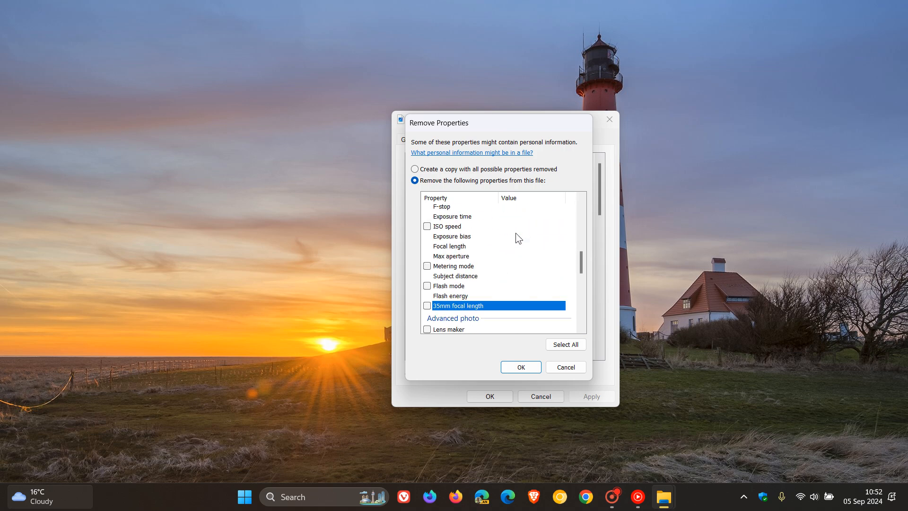
pyautogui.scroll(-3)
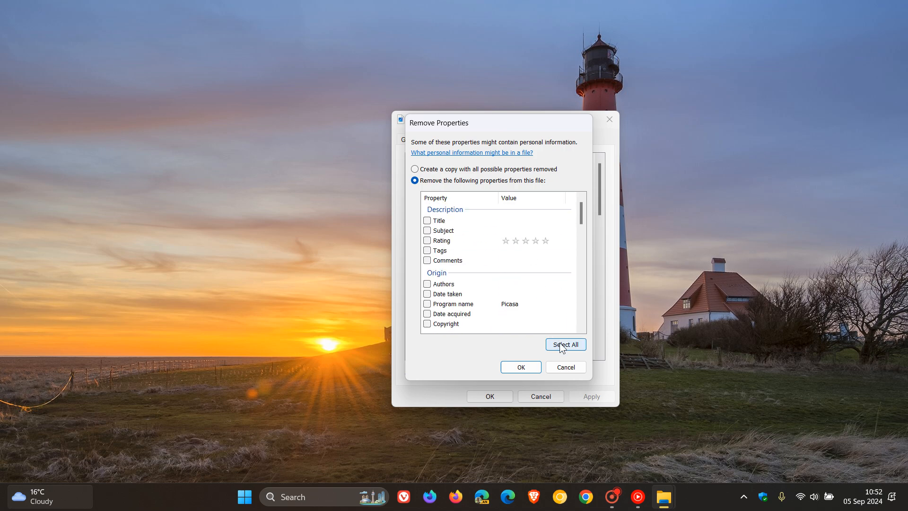
# Select all properties and confirm creating a copy with all possible properties removed
pyautogui.click(566, 344)
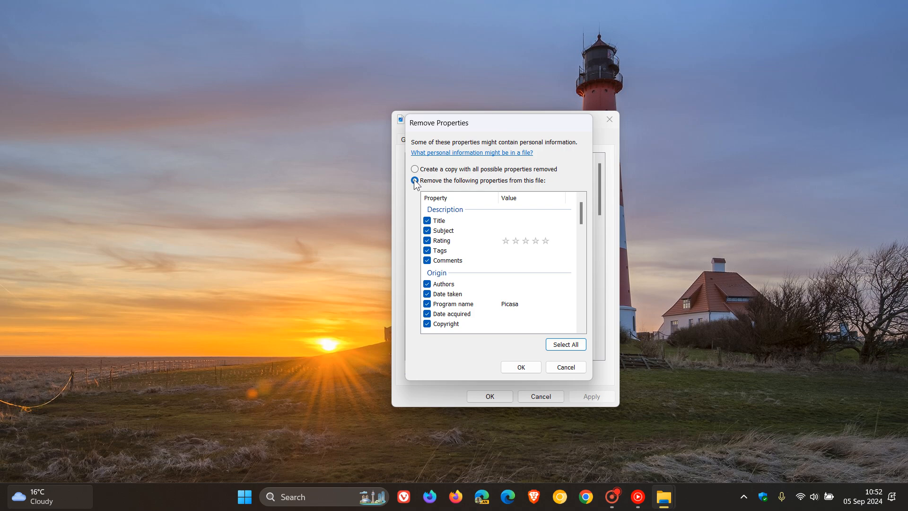
pyautogui.click(415, 169)
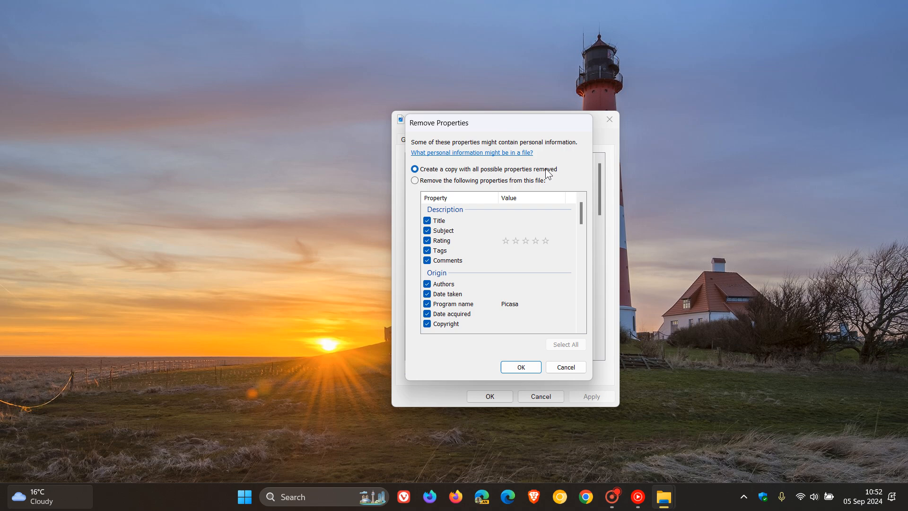
pyautogui.moveTo(415, 181)
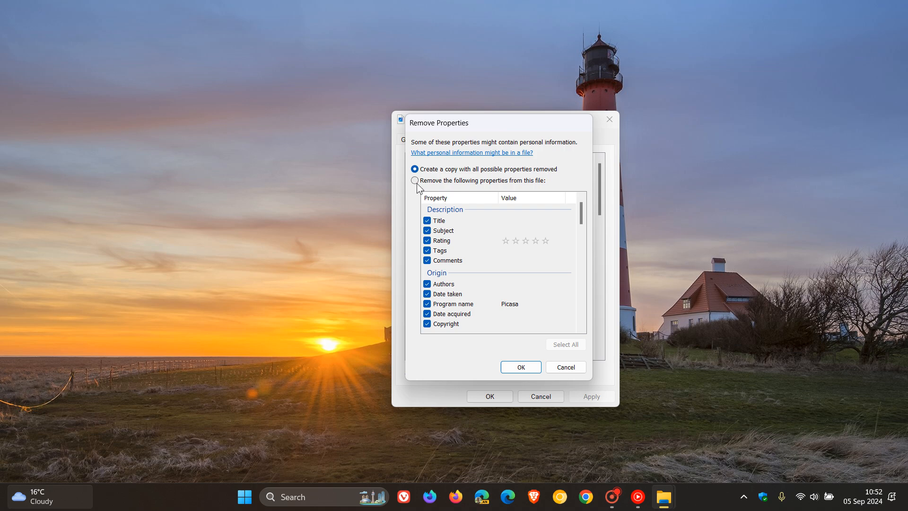
pyautogui.click(414, 180)
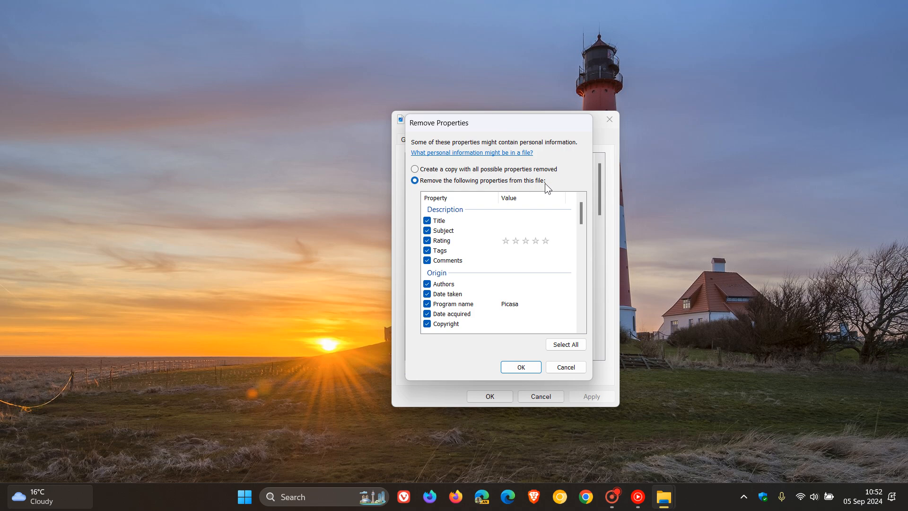
pyautogui.moveTo(427, 177)
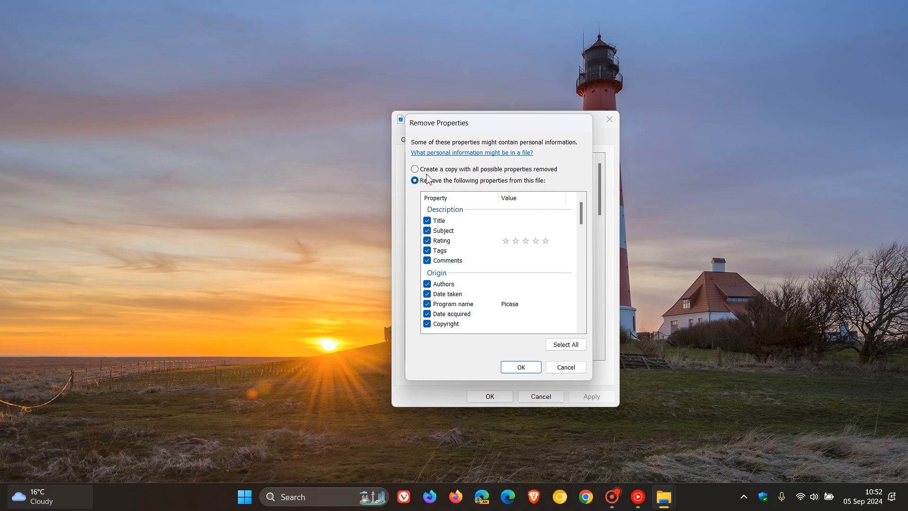
pyautogui.click(415, 169)
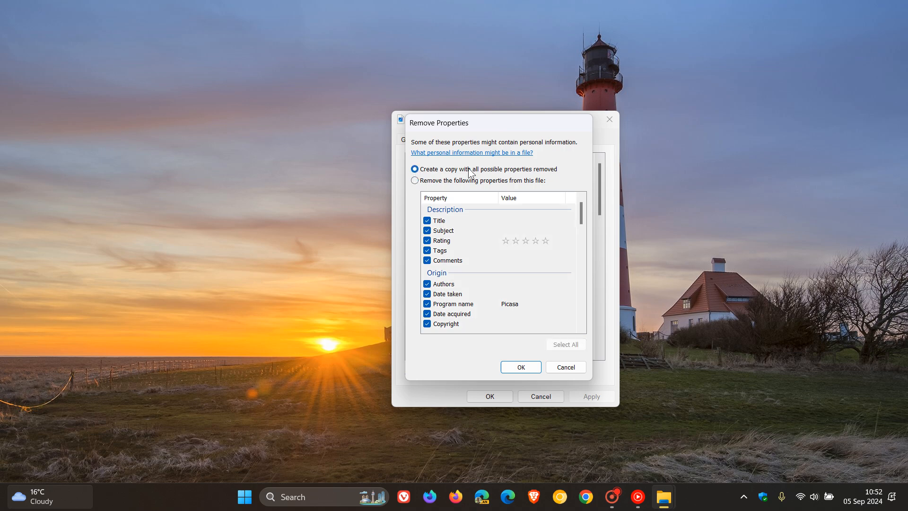
pyautogui.moveTo(534, 232)
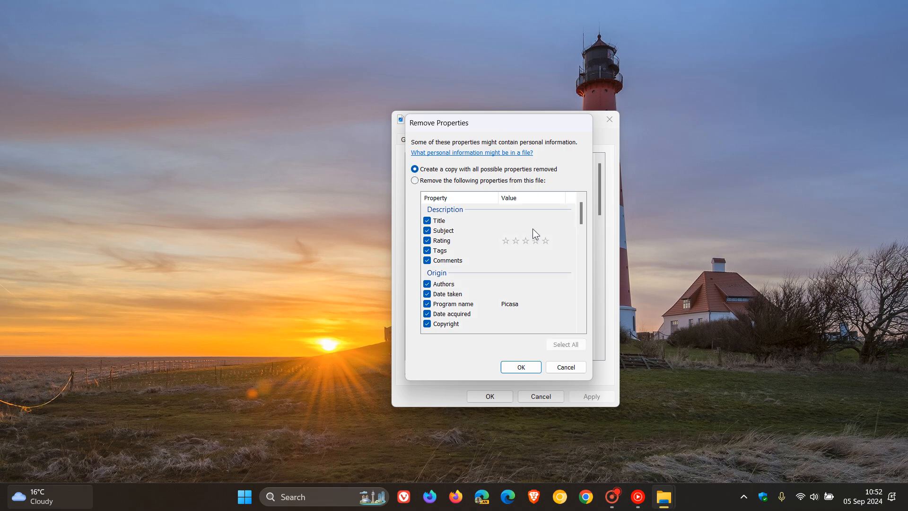
pyautogui.click(566, 367)
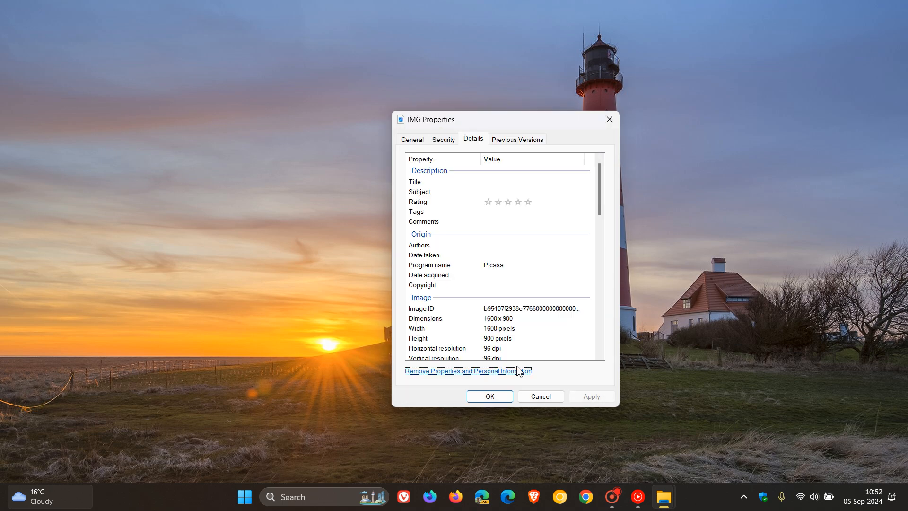
# Close IMG's properties, check 'IMG - Copy' beside IMG in Downloads, and minimize Explorer
pyautogui.click(490, 396)
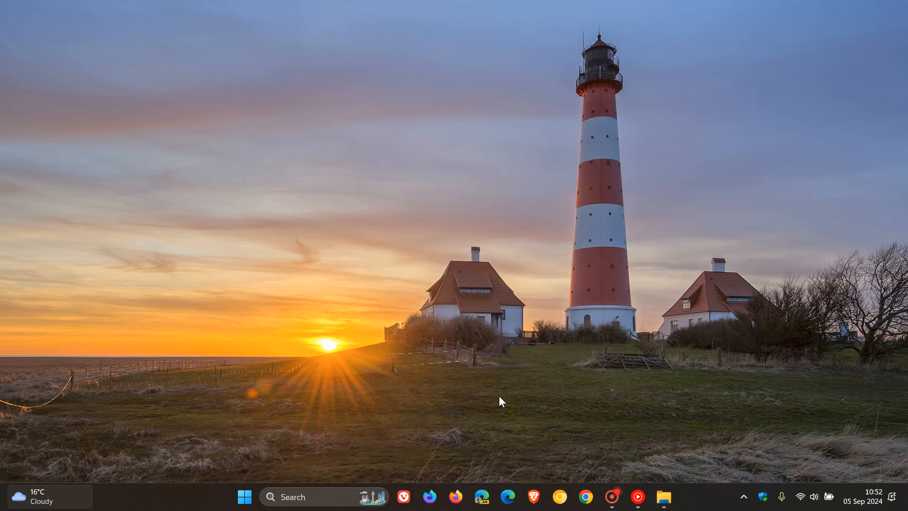
pyautogui.click(664, 496)
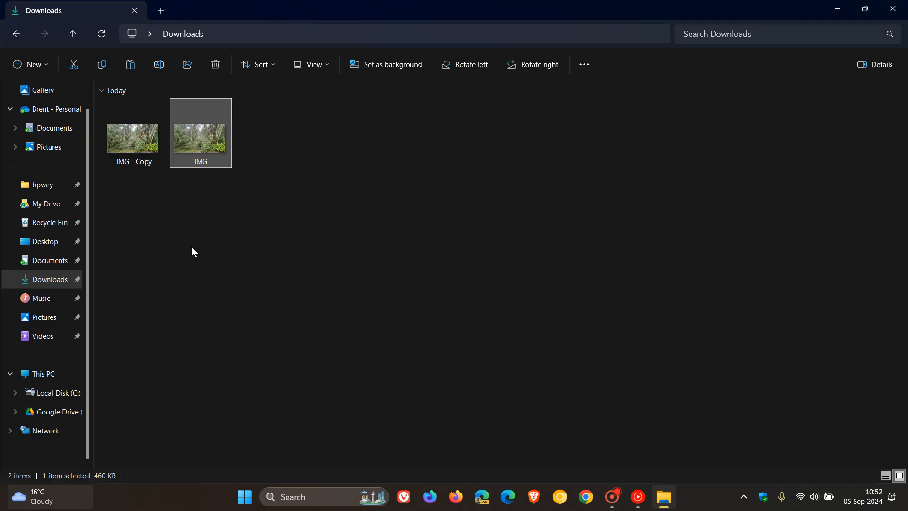
pyautogui.moveTo(133, 146)
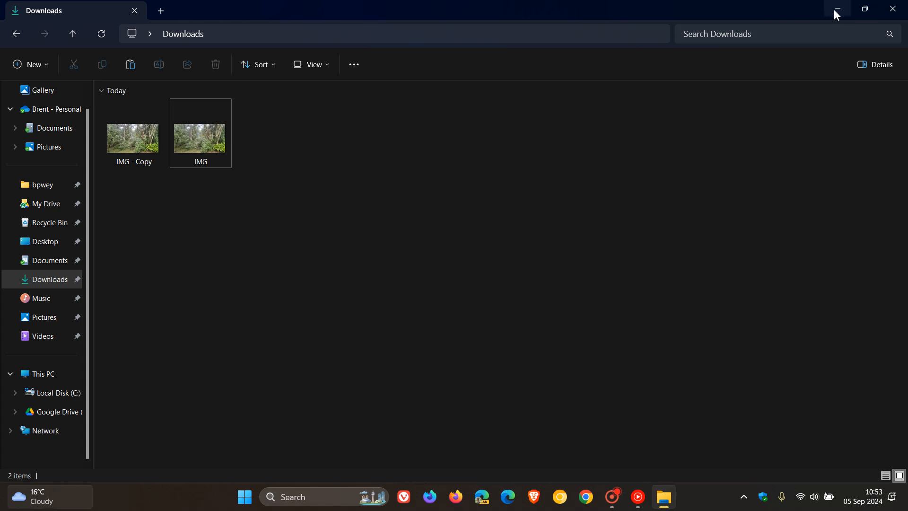
pyautogui.click(837, 9)
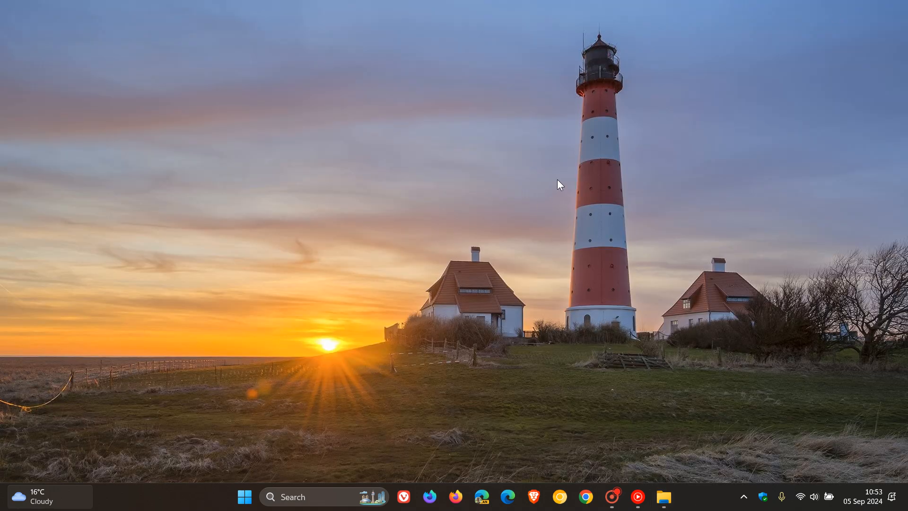